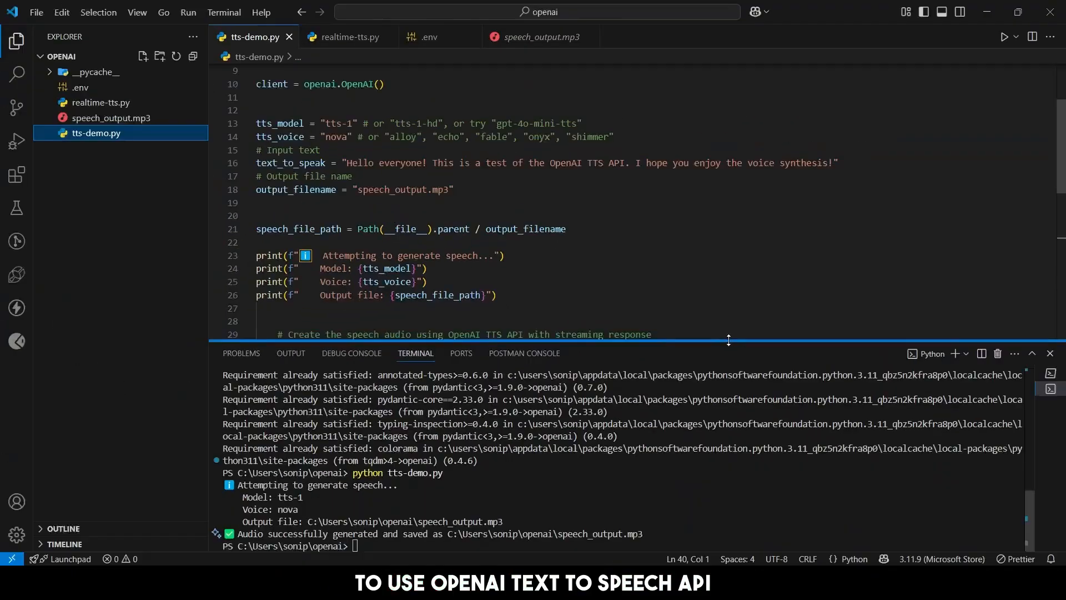
Resize the code/terminal split and scroll to the Voice options section of the TTS docs
drag(348, 162, 743, 162)
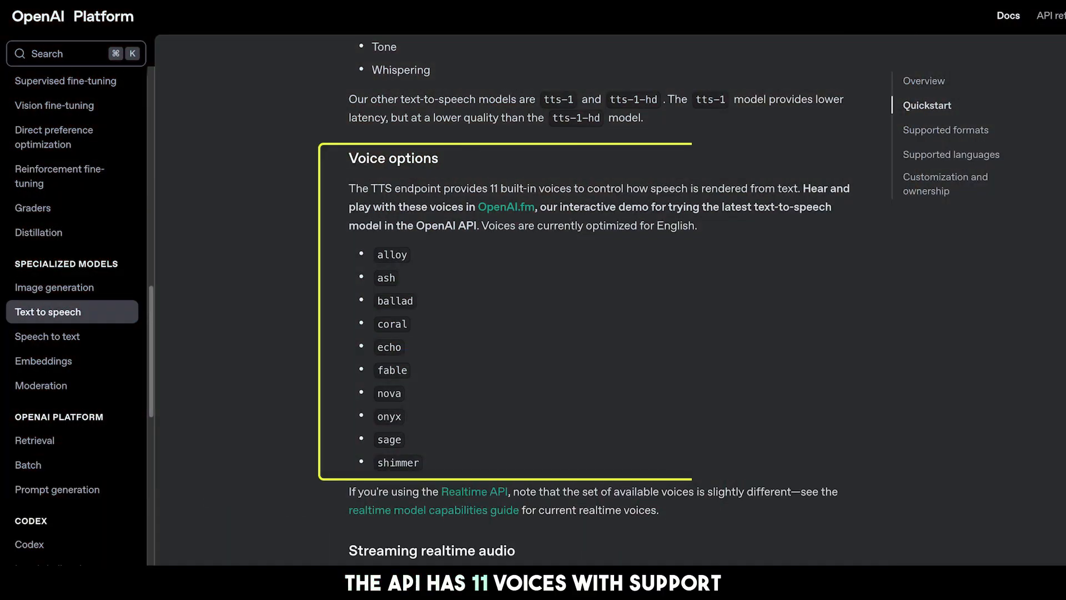
scroll(down, 3)
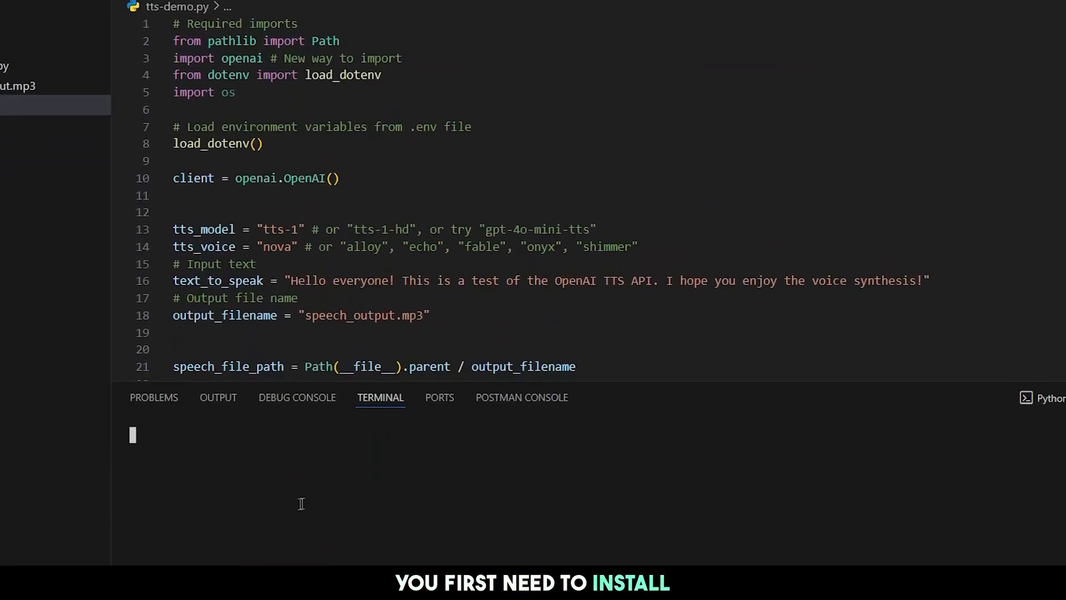
Run pip install openai in the project's terminal
text(pip install openai python)
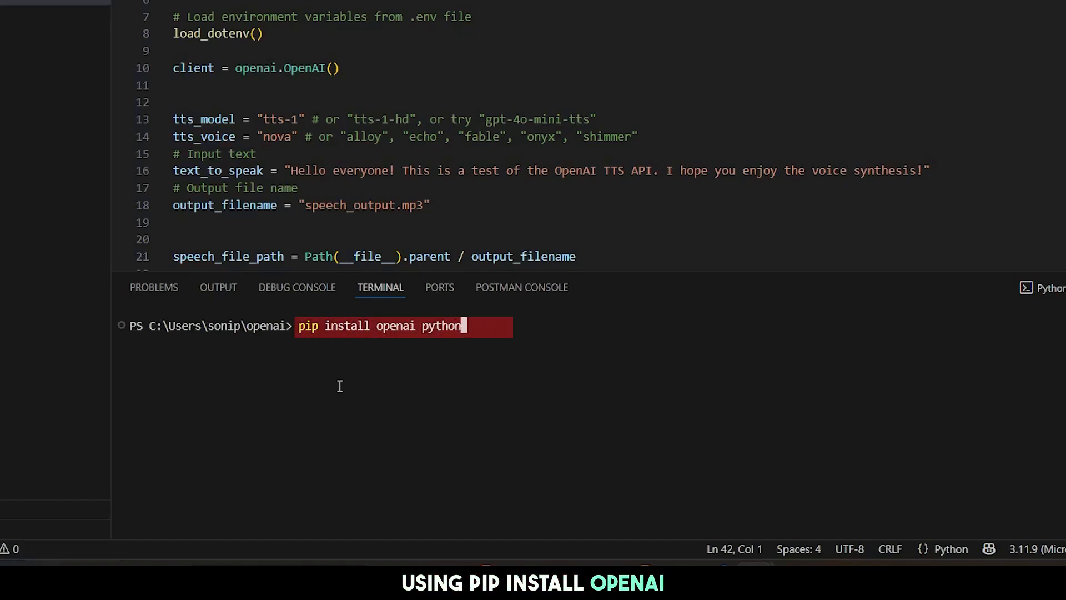
key(Enter)
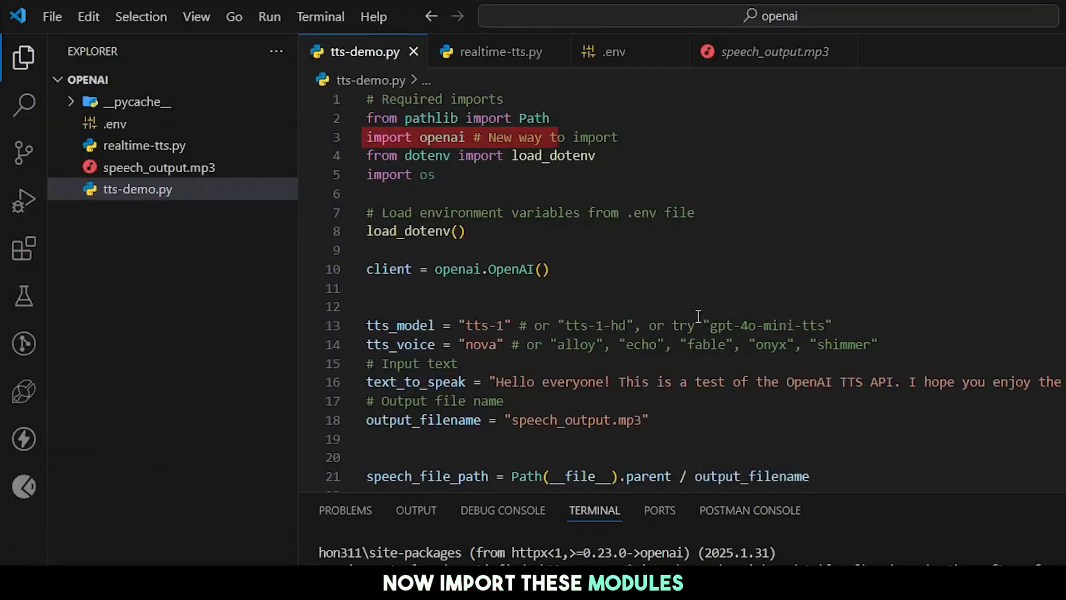
click(471, 231)
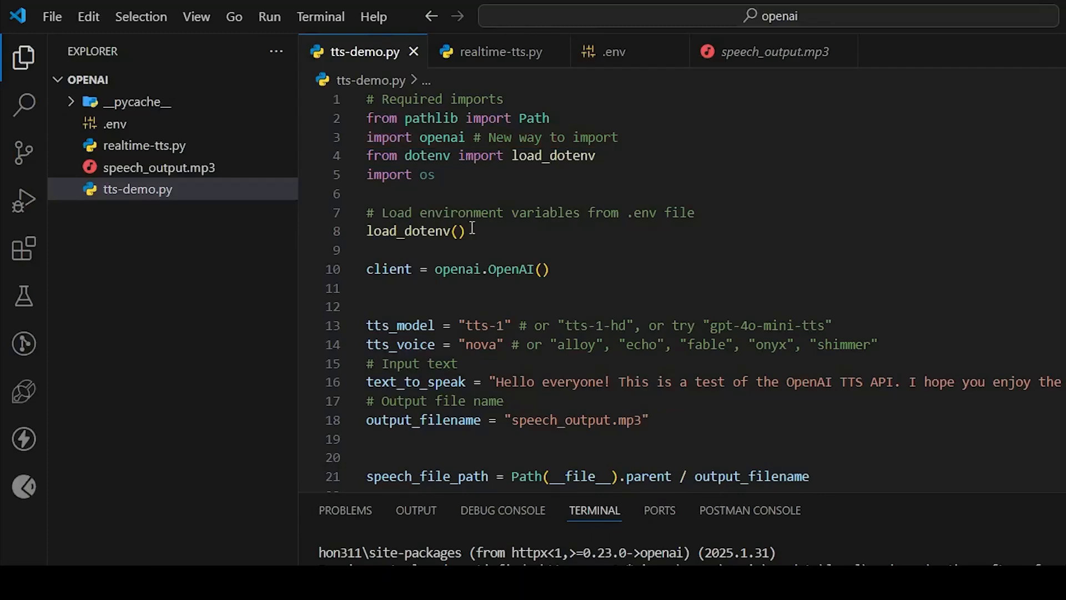
double_click(409, 231)
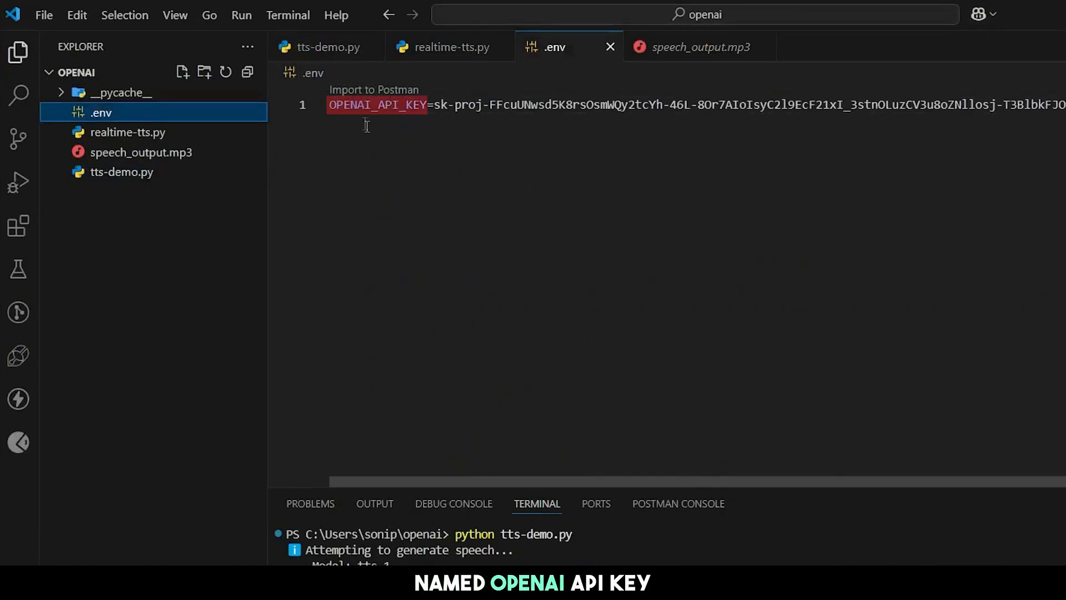
click(326, 47)
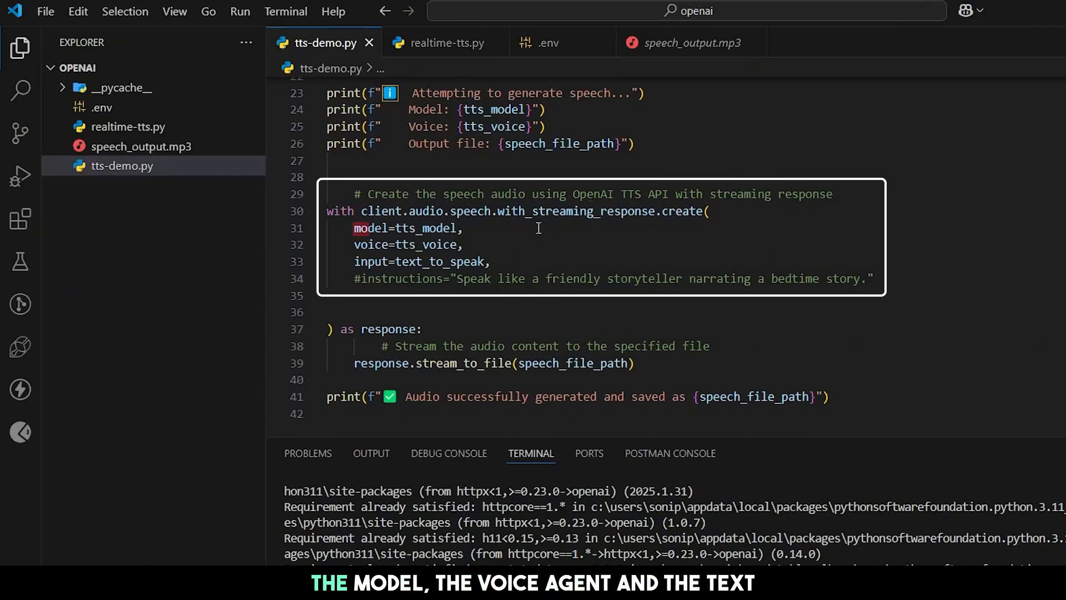
drag(354, 227, 490, 262)
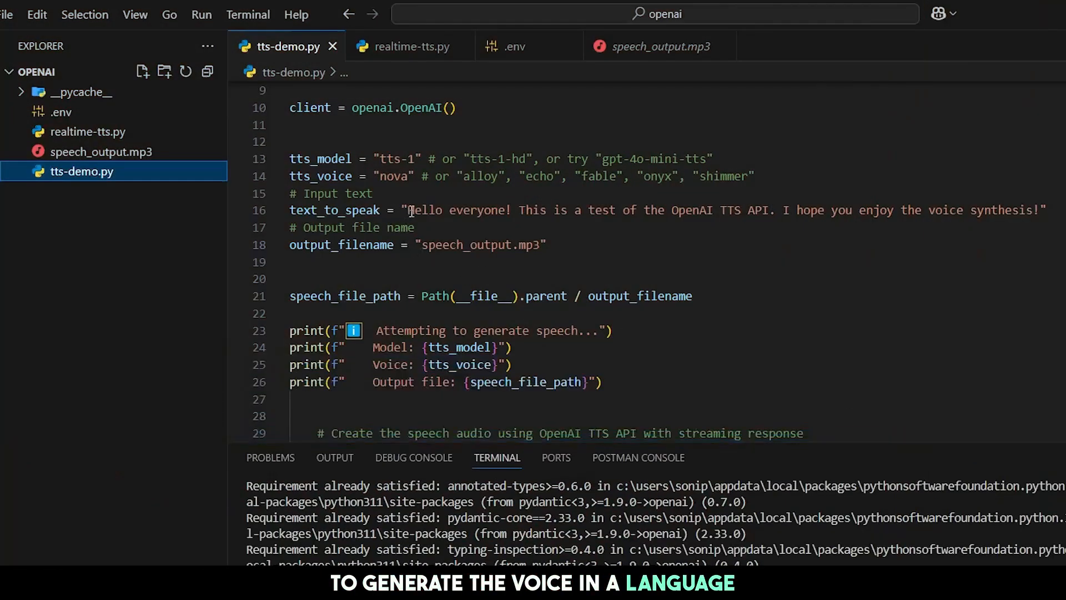
Replace the English text_to_speak with a Marathi sentence, then a Hindi sentence
drag(410, 210, 1035, 210)
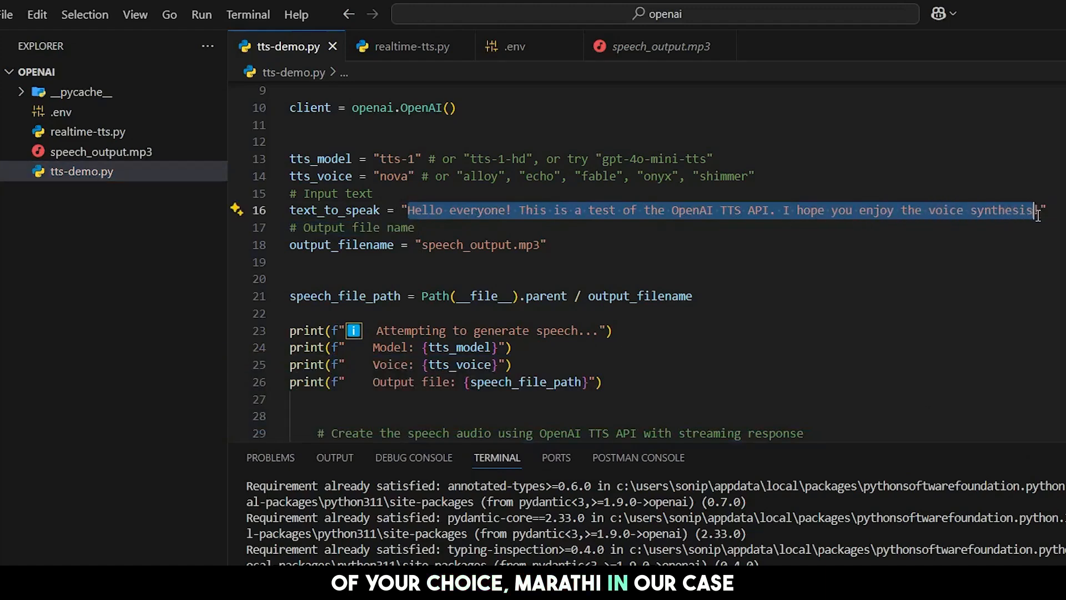
text(नमस्कार! आजचा दिवस खूप सुंदर आहे.")
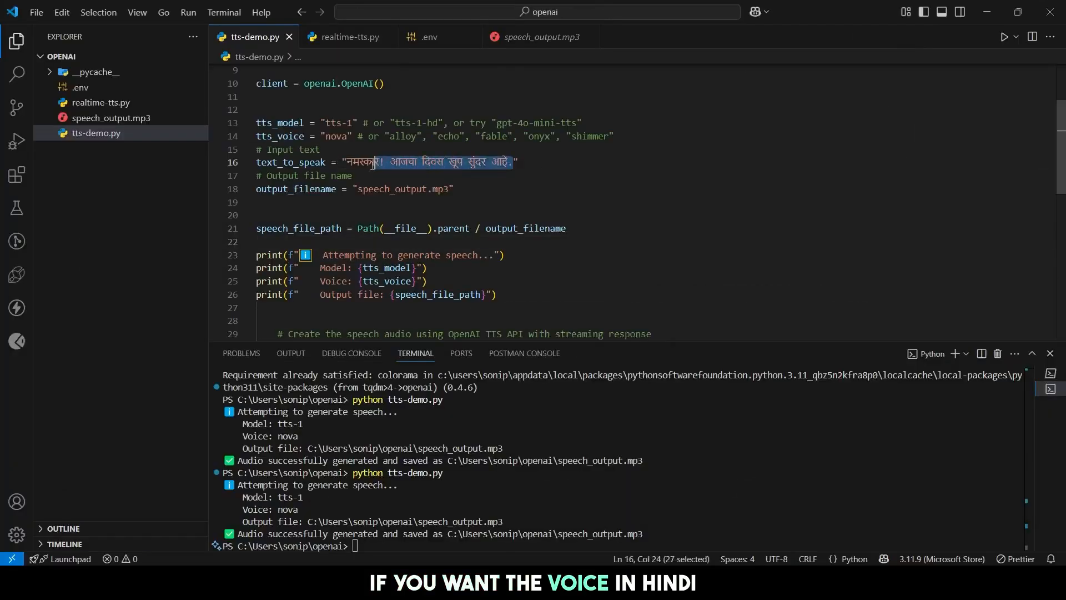
text(ज़िंदगी एक संघर्ष है, लेकिन वही संघर्ष हमें मजबूत बनाता है।")
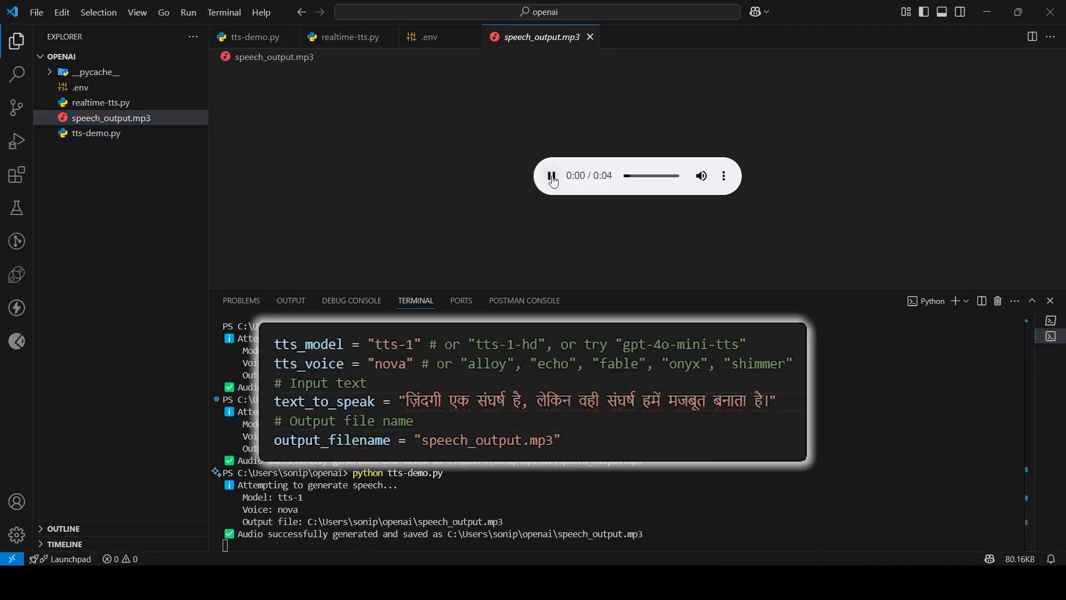
Play the generated Hindi speech_output.mp3 and return to tts-demo.py
click(551, 176)
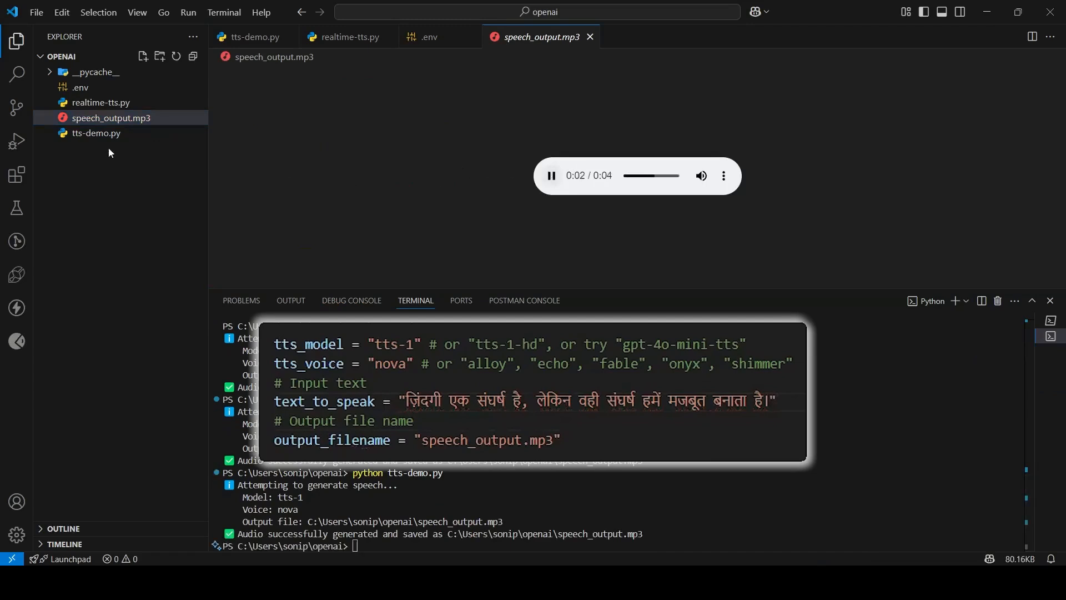
click(95, 133)
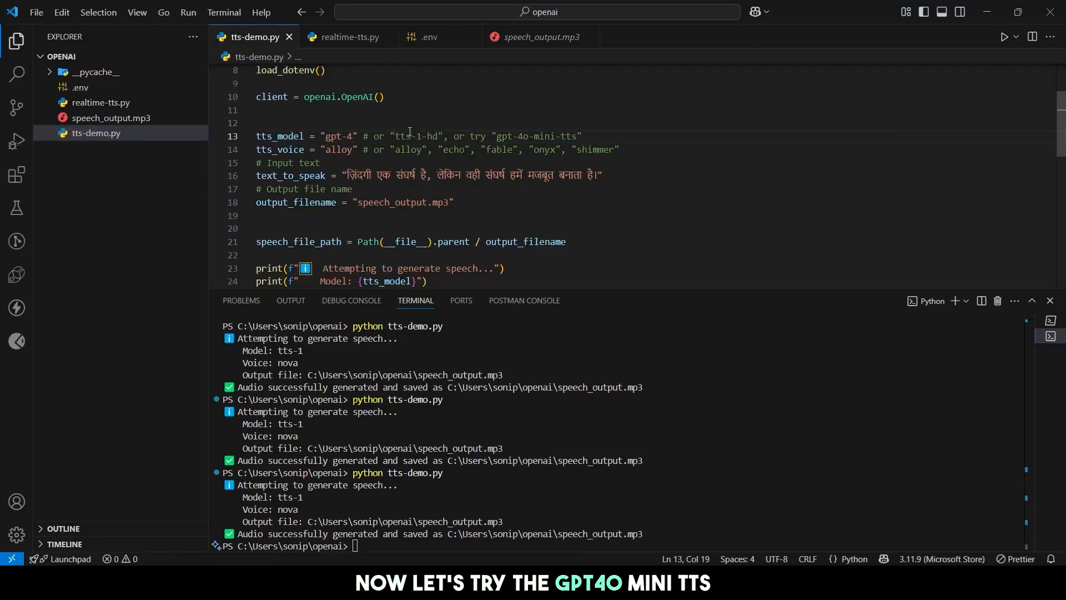
Switch tts_model to gpt-4o-mini-tts with the storyteller instruction and play the regenerated audio
text(gpt-4o-mini-)
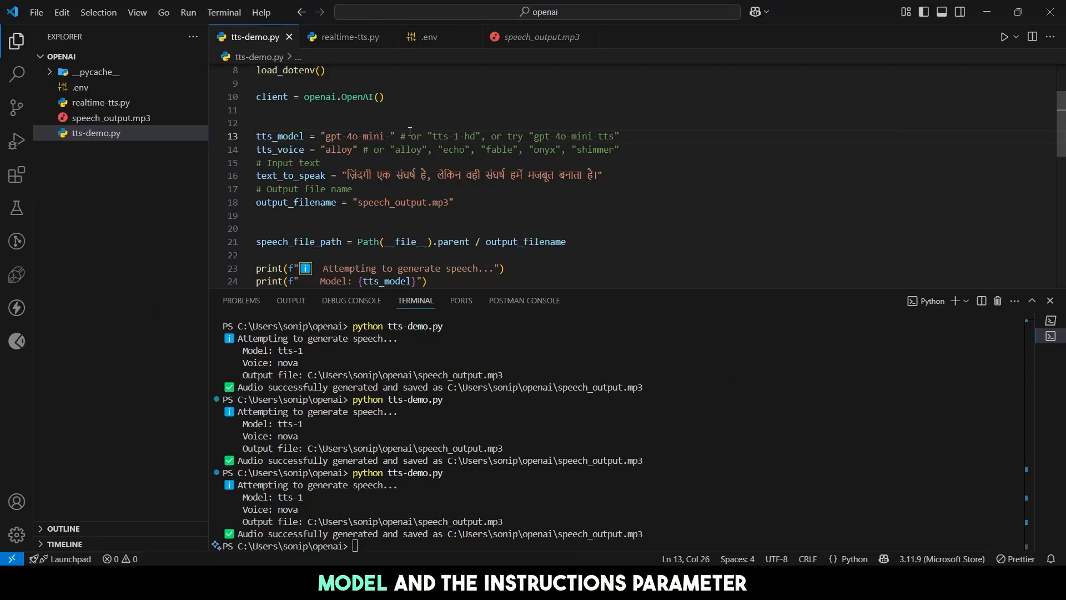
scroll(down, 3)
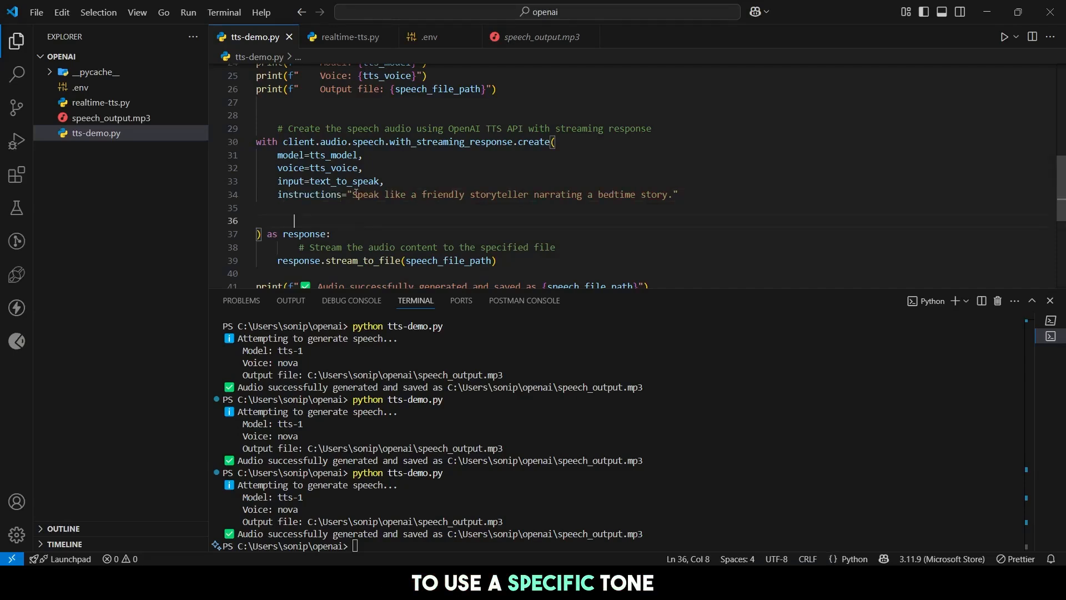
drag(353, 193, 670, 194)
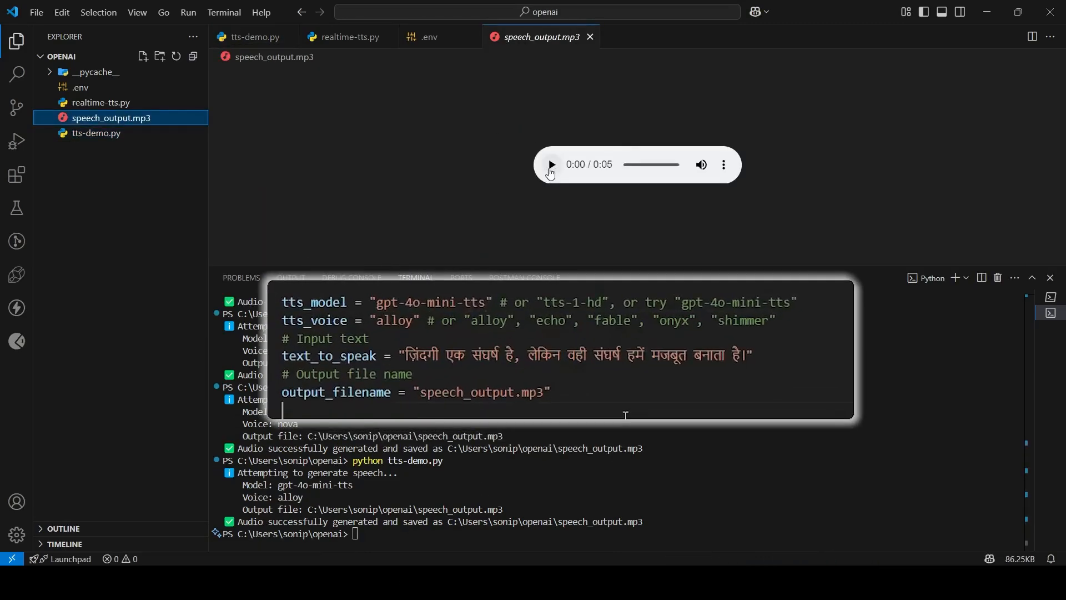
click(551, 165)
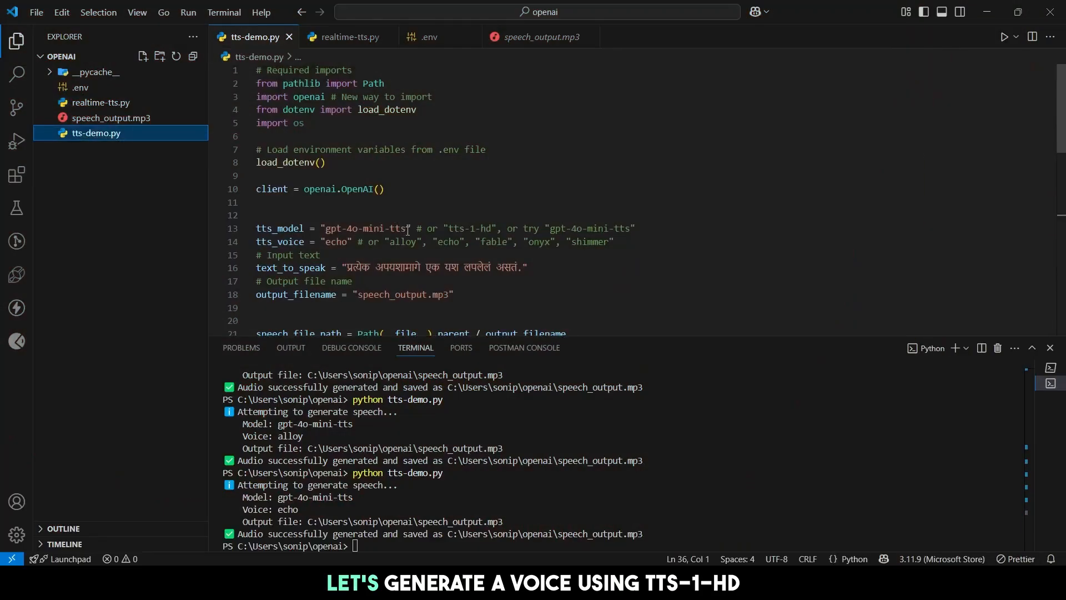
Generate the celebratory line with tts-1-hd and play speech_output.mp3
text(tts-1-hd)
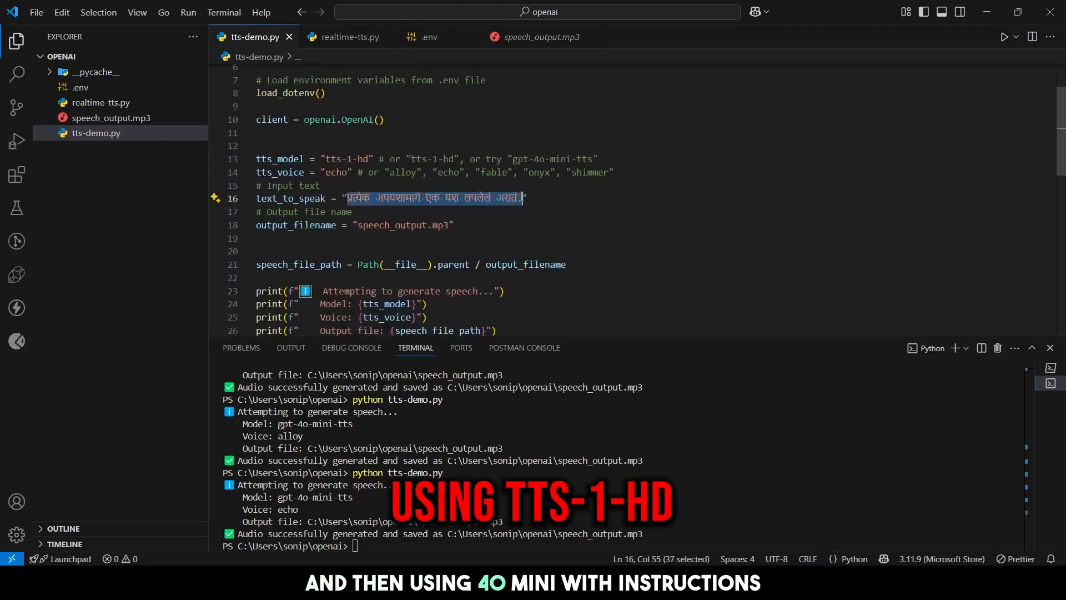
scroll(down, 3)
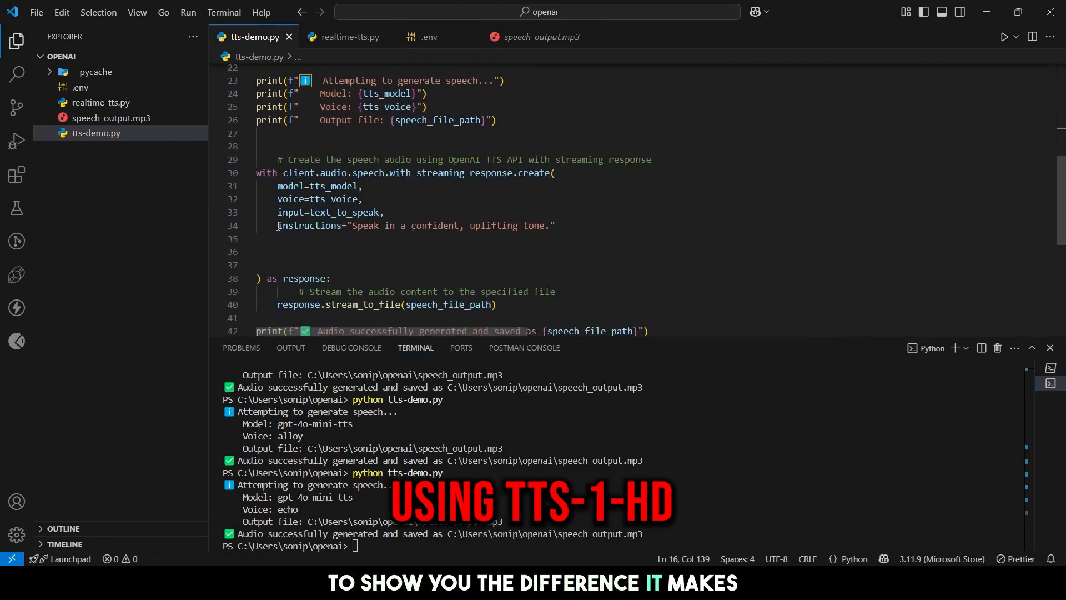
click(111, 118)
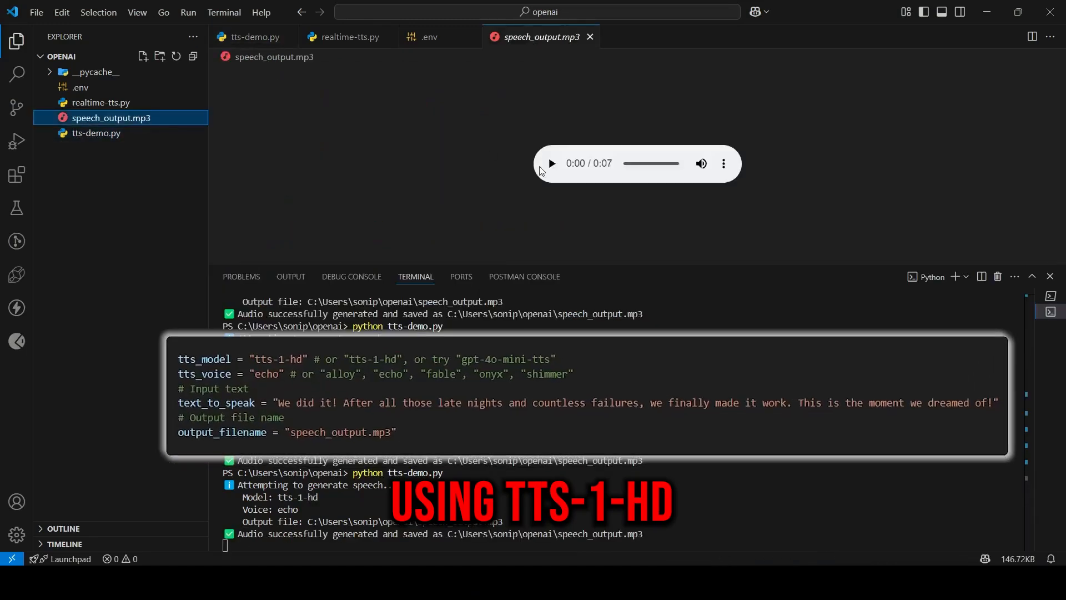
click(551, 162)
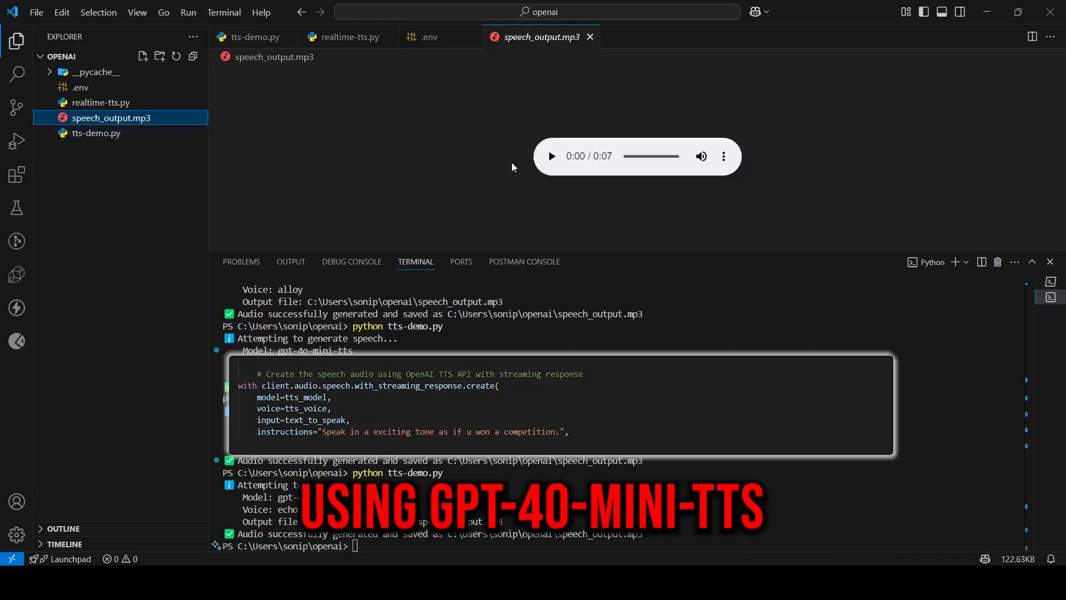
Play the gpt-4o-mini-tts excited-tone version of the line
click(551, 156)
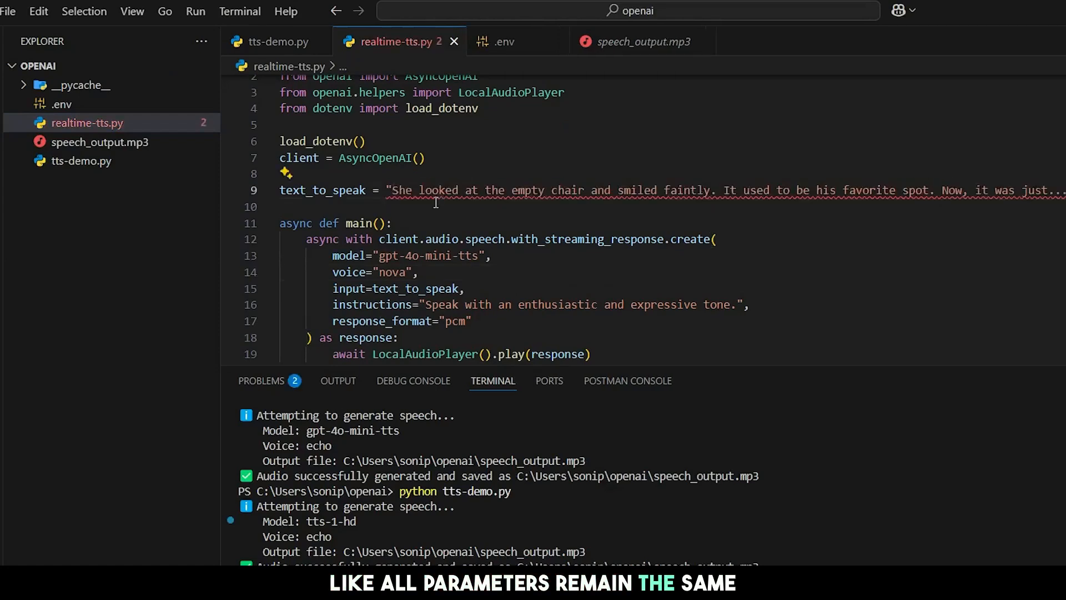
Comment out the instructions line and start typing python realtime-tts.py in the terminal
scroll(down, 3)
text(#)
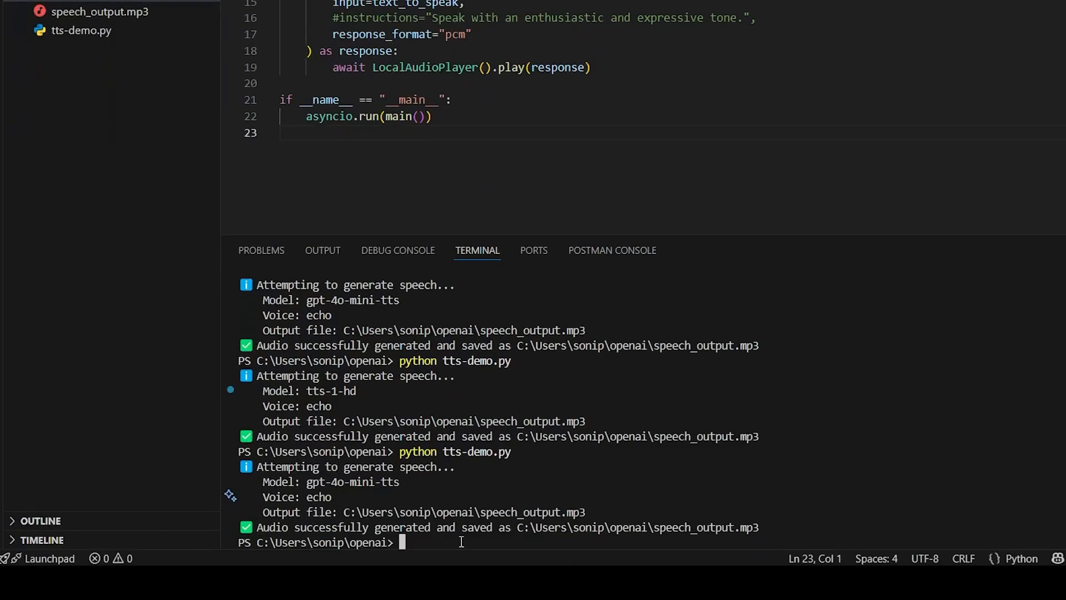
text(python realtime)
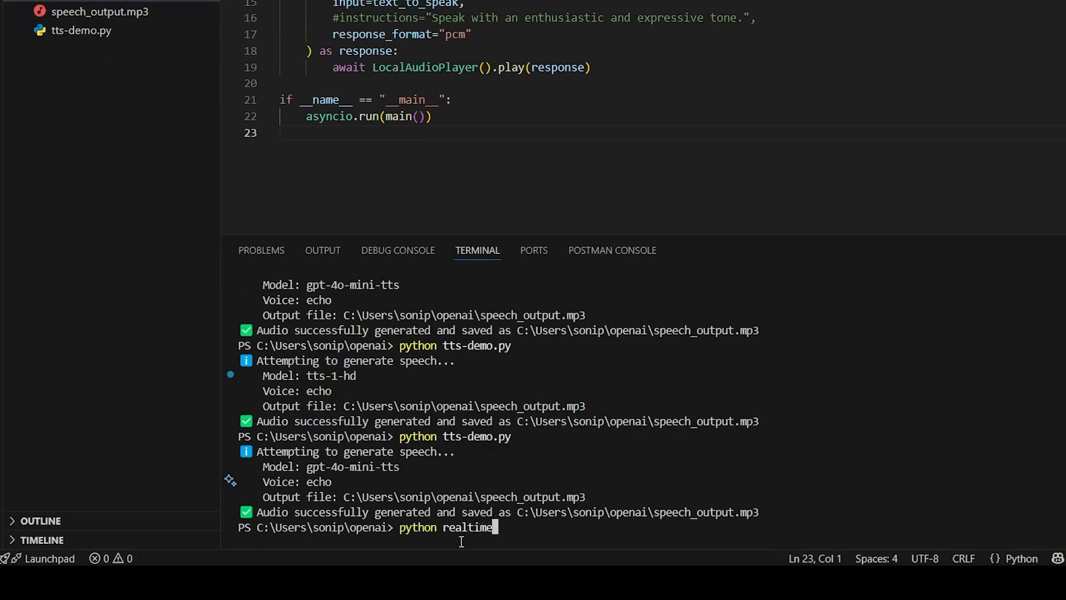